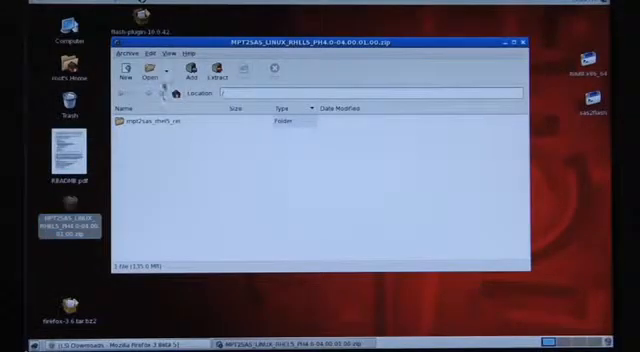
# Browse into the zip's tar.gz and into the rpms-1 folder listing its RPM packages
pyautogui.doubleClick(160, 130)
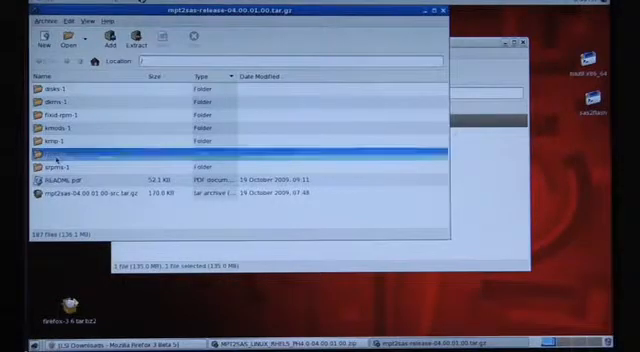
pyautogui.doubleClick(50, 164)
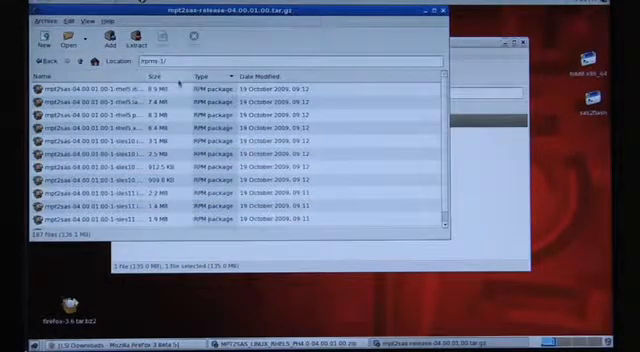